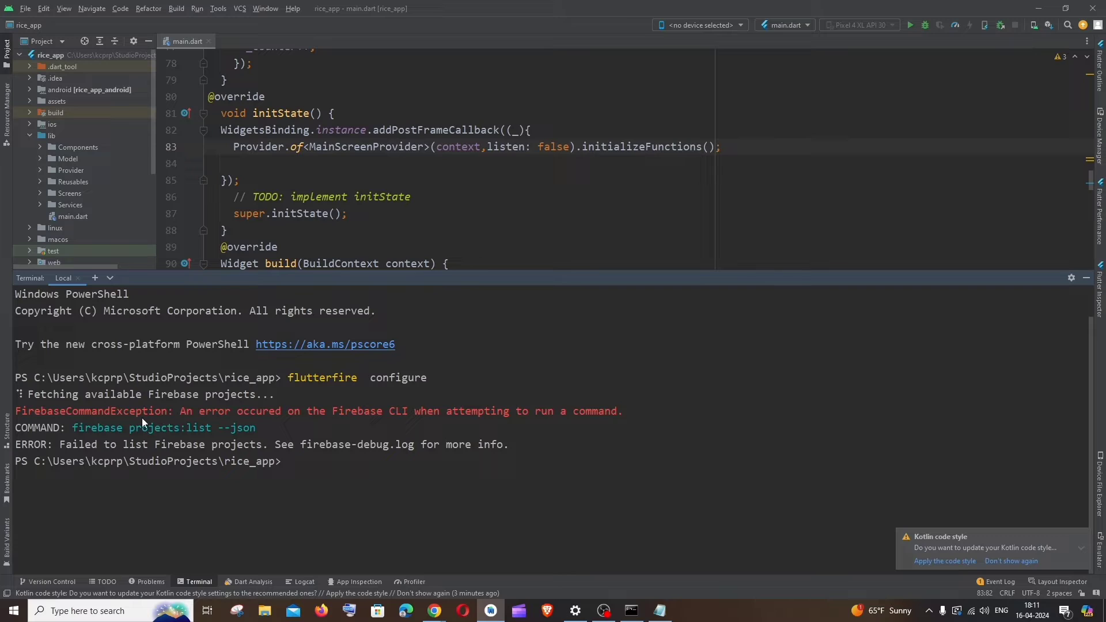
{"action": "mouse_move", "coordinate": [406, 415]}
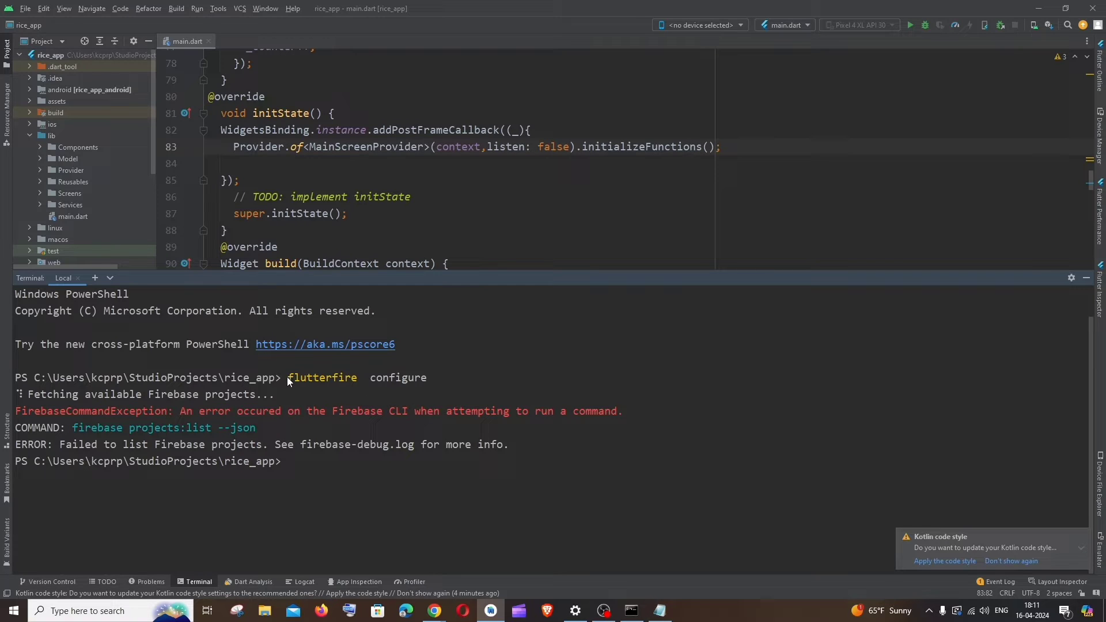
Step: Select the failed 'flutterfire configure' command line in the Android Studio terminal
{"action": "triple_click", "coordinate": [321, 377]}
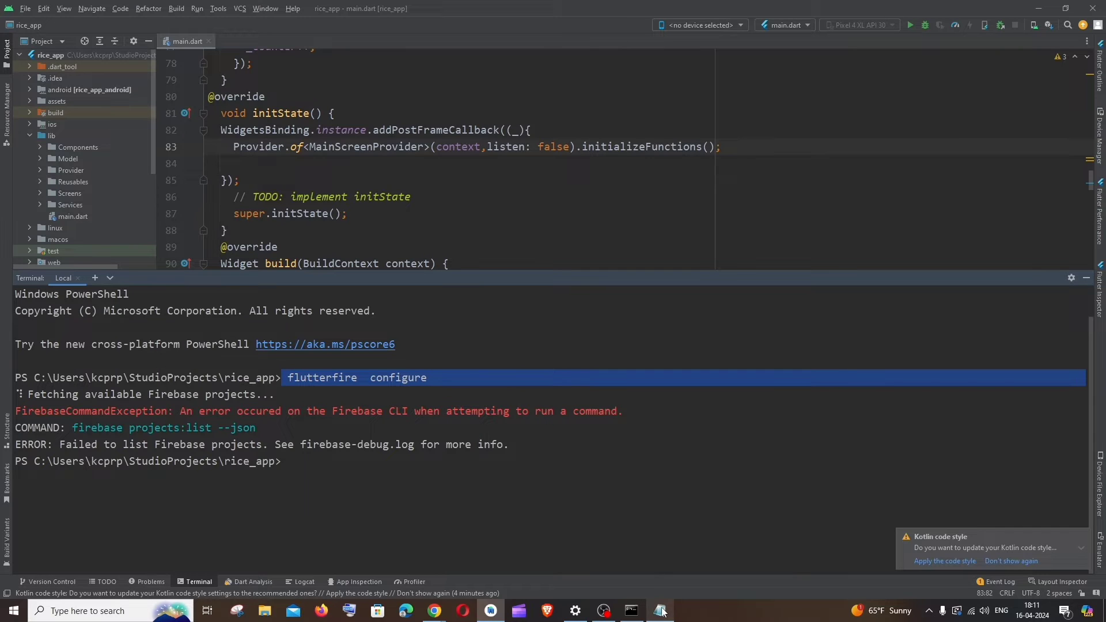
Step: Show the Notepad note containing 'npm install -g firebase-tools'
{"action": "left_click", "coordinate": [658, 611]}
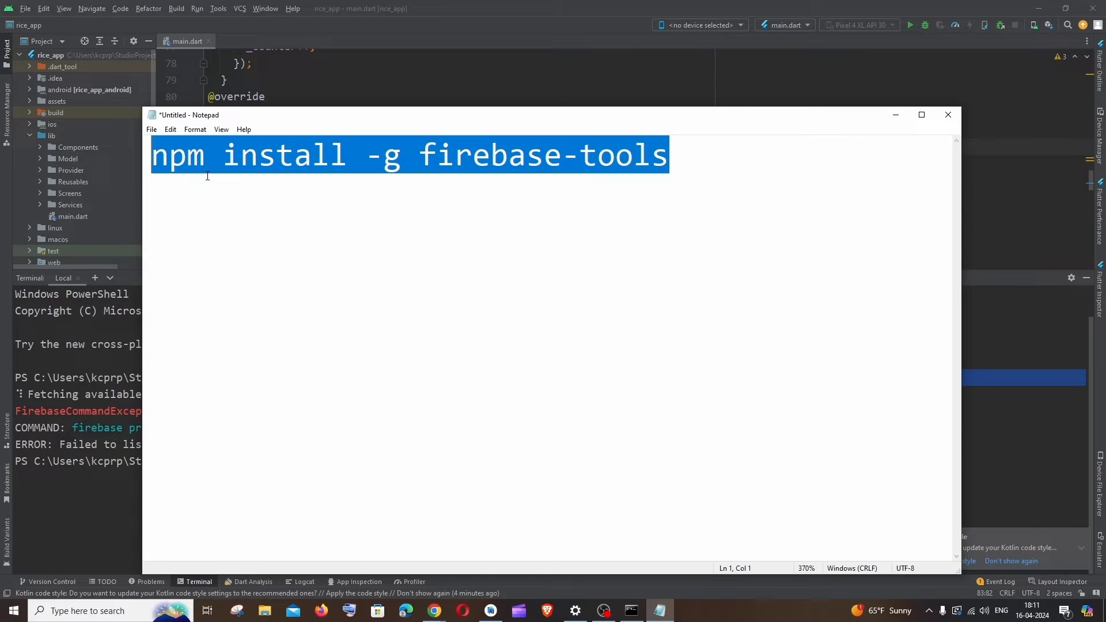
Step: Run 'firebase logout' then 'firebase login' in Command Prompt
{"action": "left_click", "coordinate": [471, 155]}
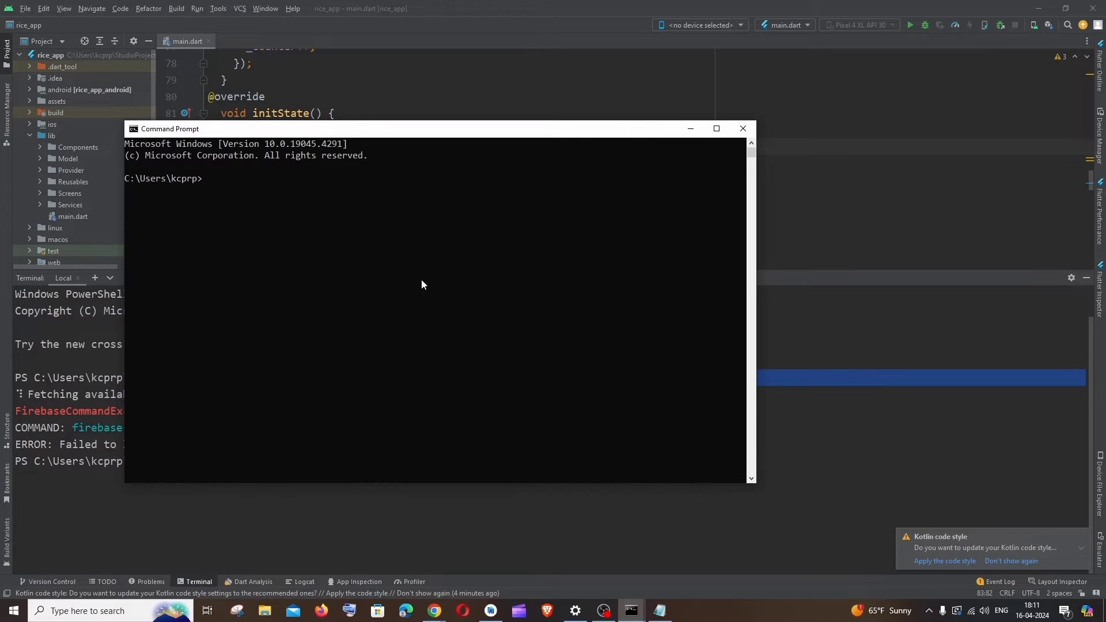
{"action": "type", "text": "fireba"}
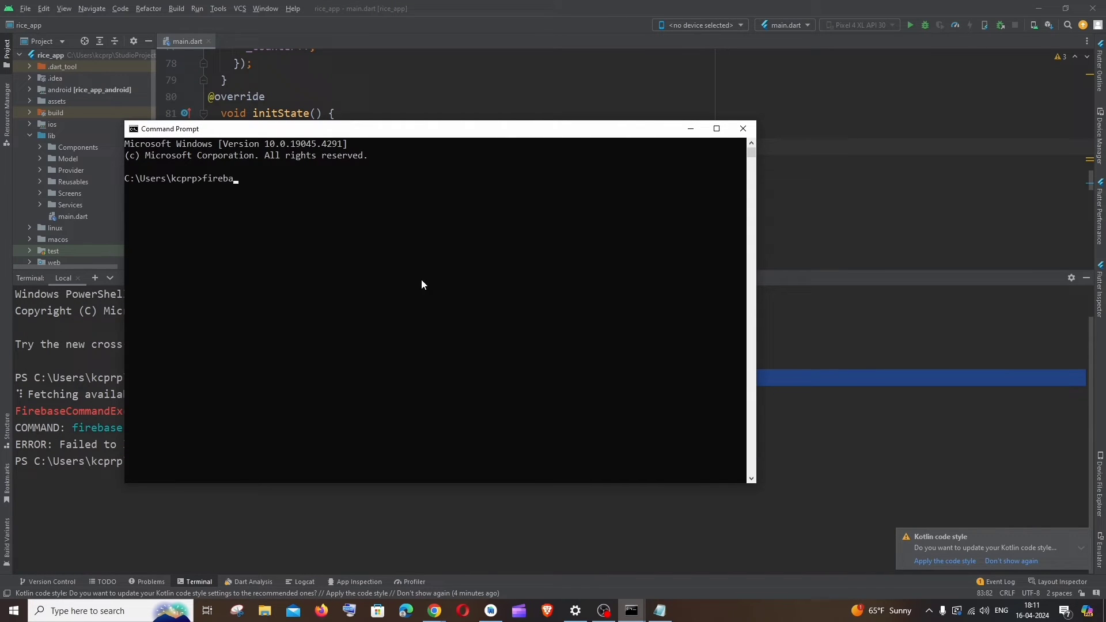
{"action": "type", "text": "se logout"}
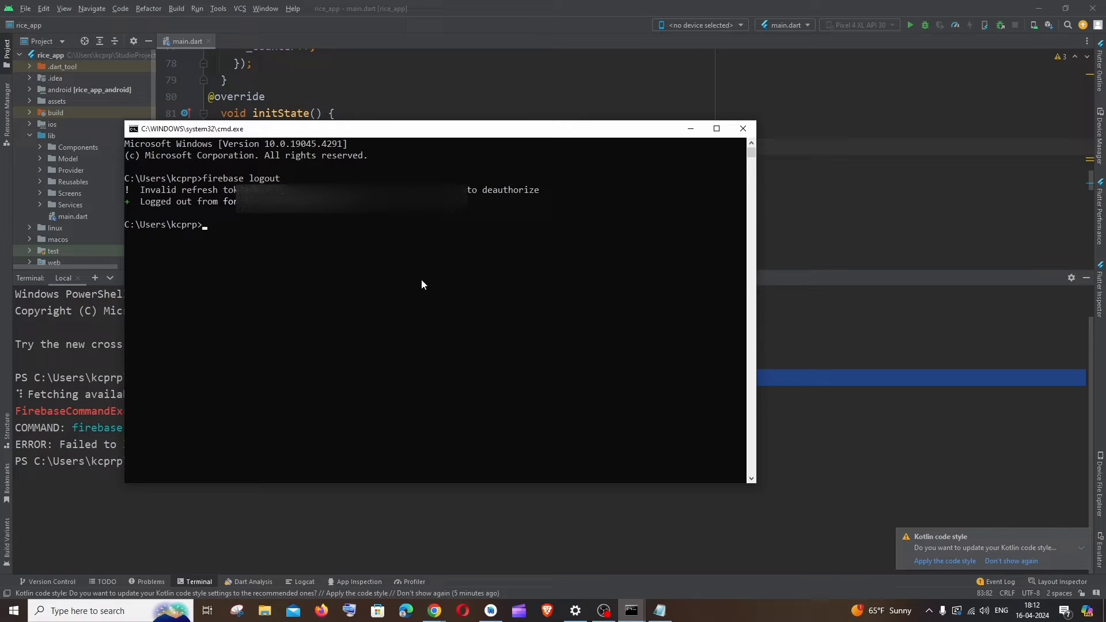
{"action": "type", "text": "firebase login"}
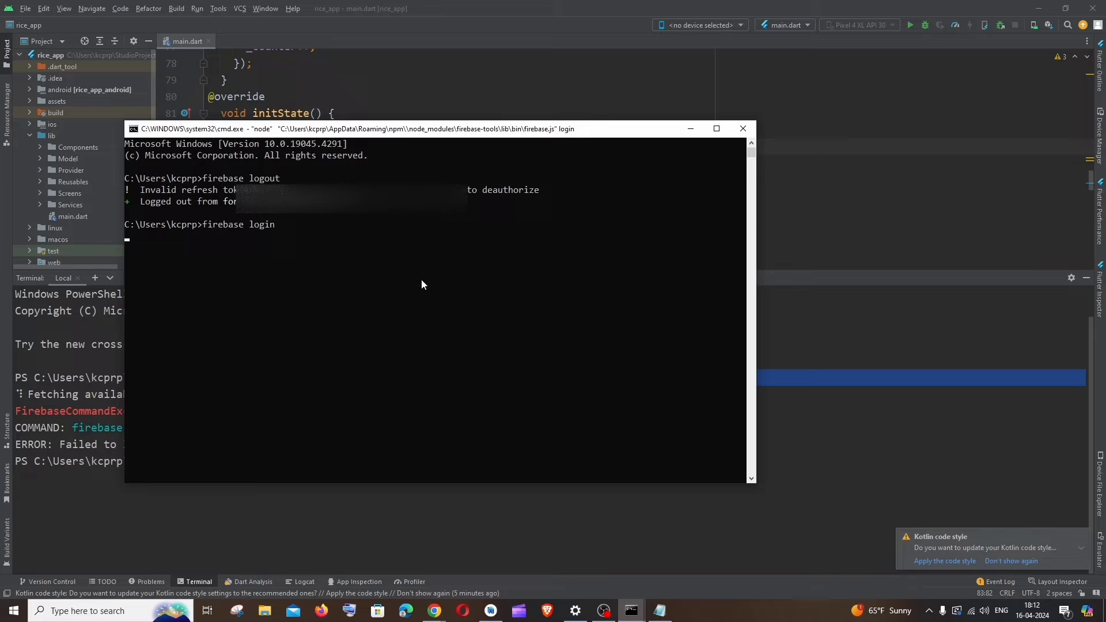
{"action": "key", "text": "Enter"}
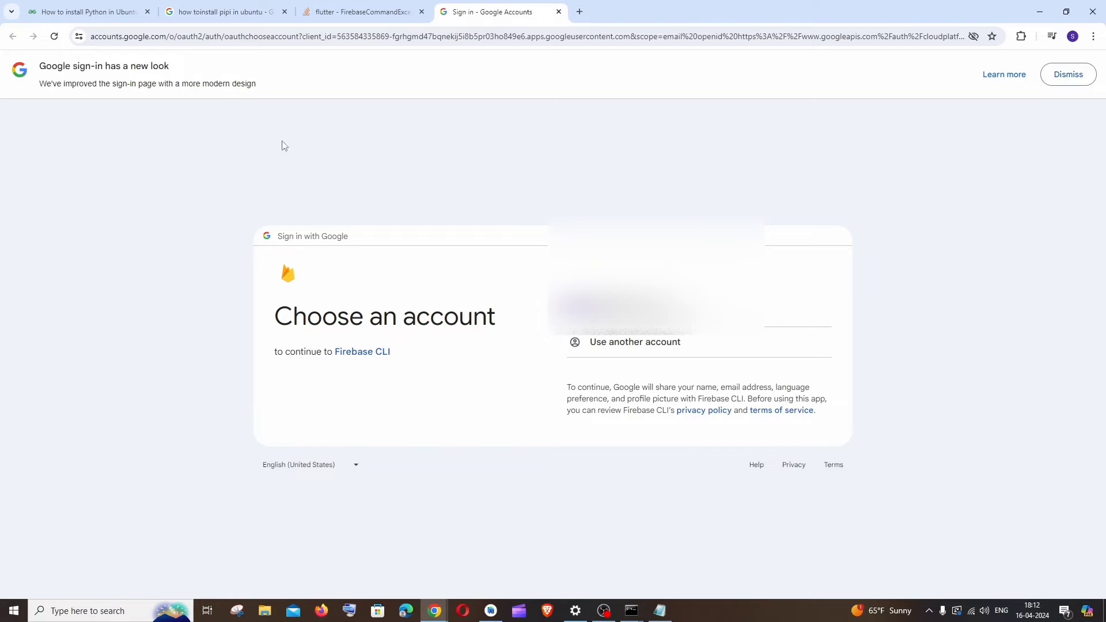
{"action": "mouse_move", "coordinate": [632, 176]}
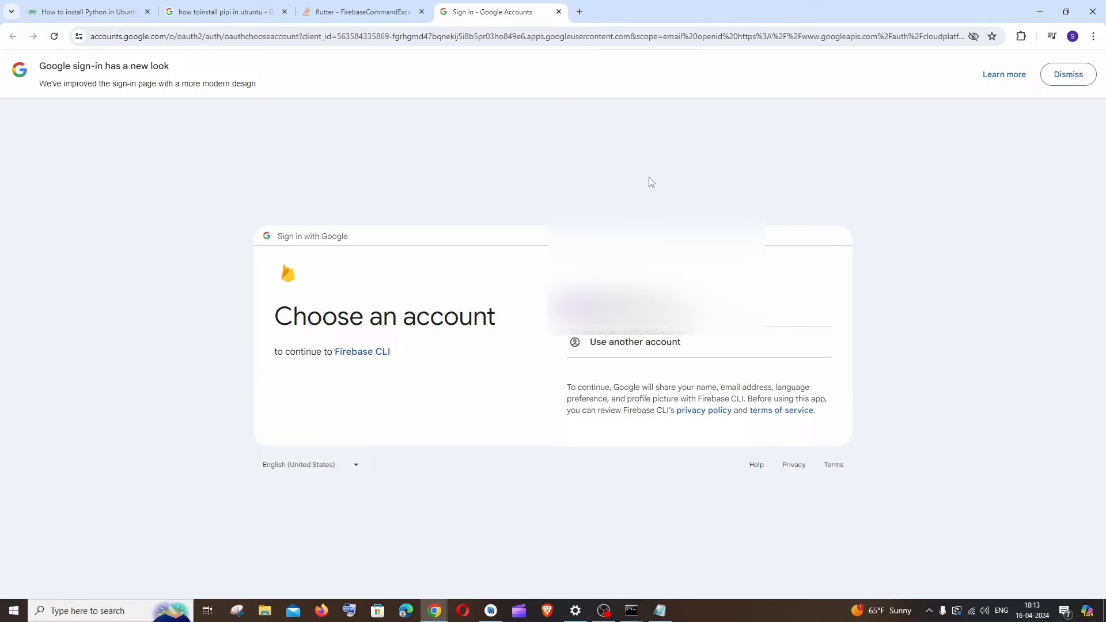
Step: Choose the Google account, continue, and allow Firebase CLI access
{"action": "left_click", "coordinate": [652, 304]}
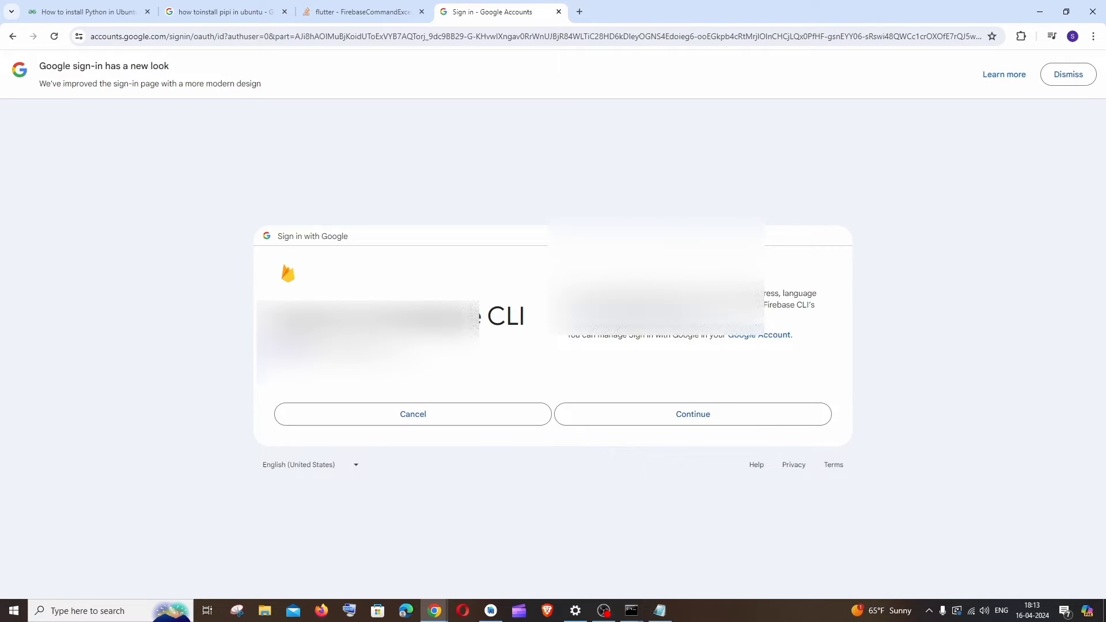
{"action": "left_click", "coordinate": [692, 414]}
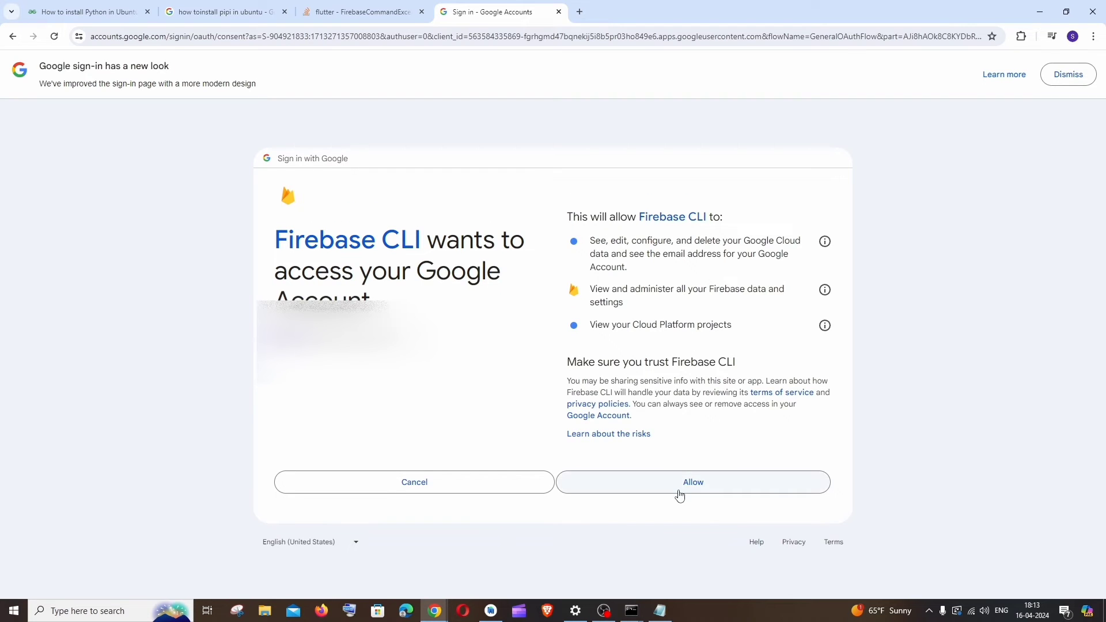
{"action": "left_click", "coordinate": [692, 482]}
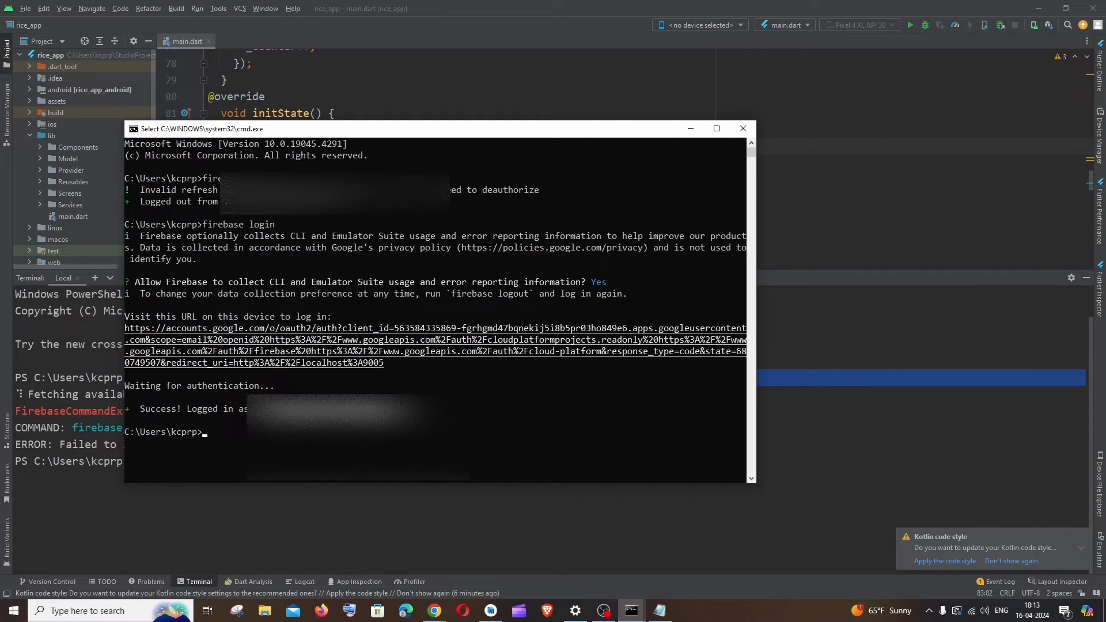
Step: Return to Android Studio after the 'Success! Logged in' message
{"action": "left_click", "coordinate": [741, 128]}
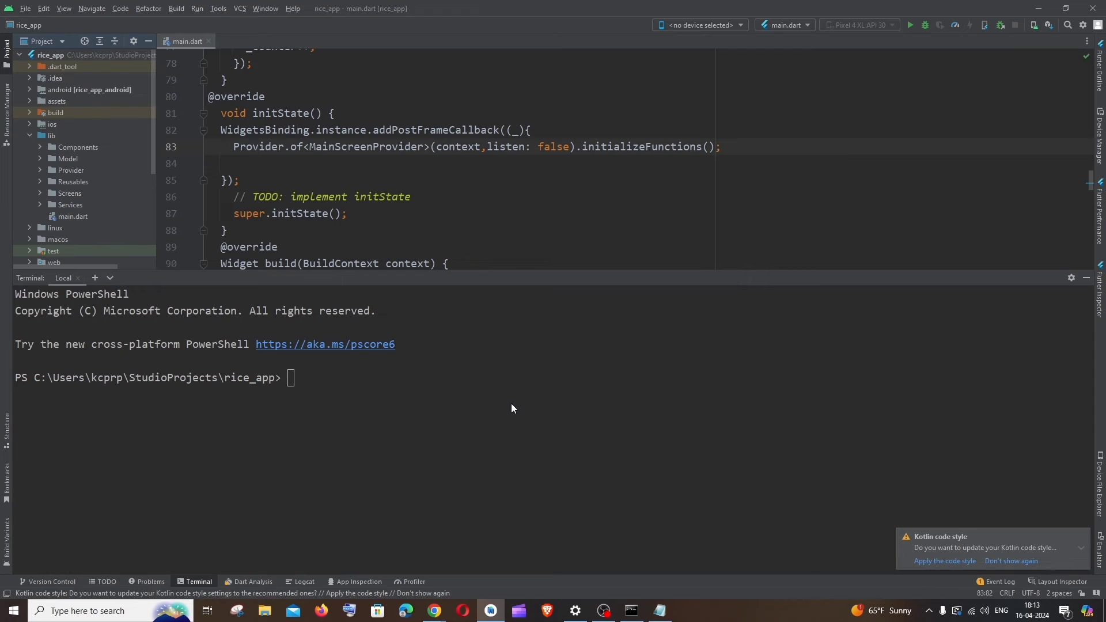
Step: Rerun 'flutterfire configure' in the rice_app terminal to list the four Firebase projects
{"action": "type", "text": "flutterfire configure"}
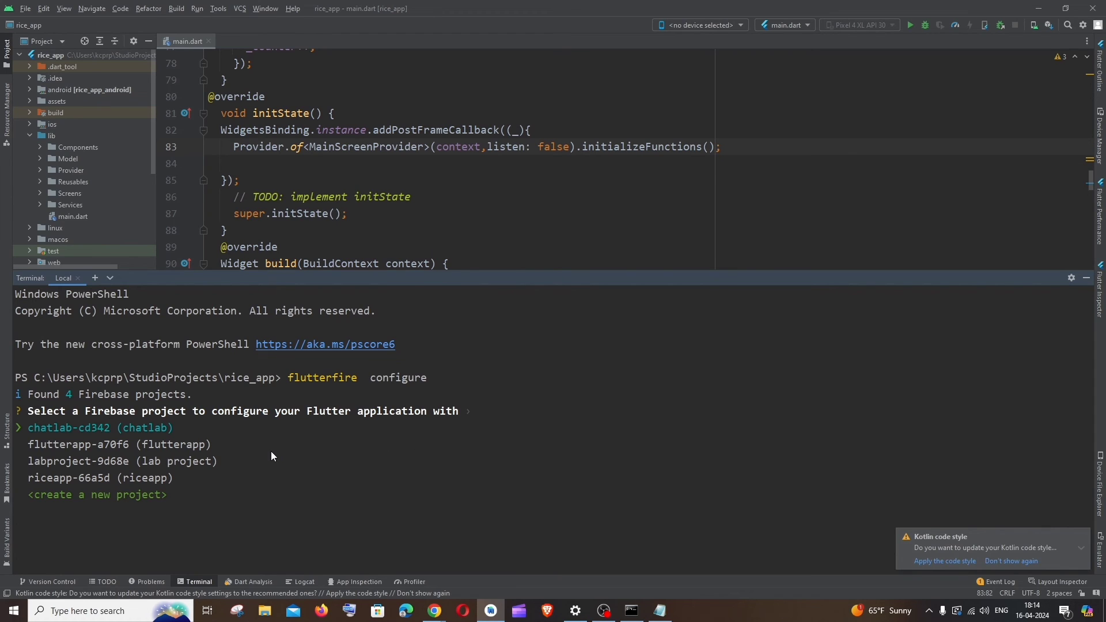
{"action": "mouse_move", "coordinate": [317, 427]}
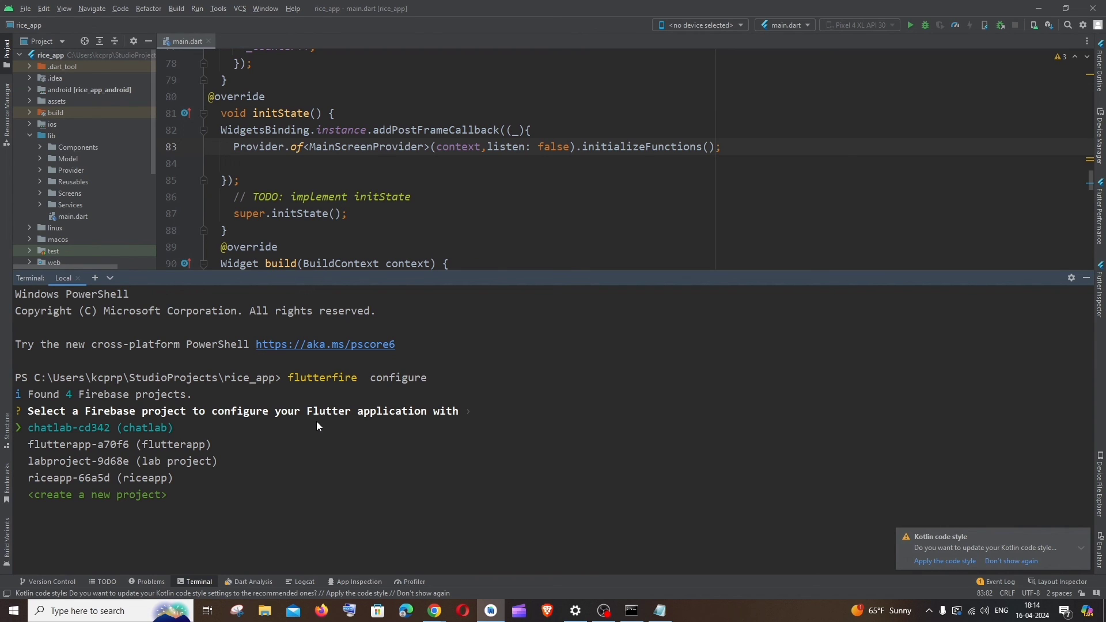
{"action": "mouse_move", "coordinate": [663, 395]}
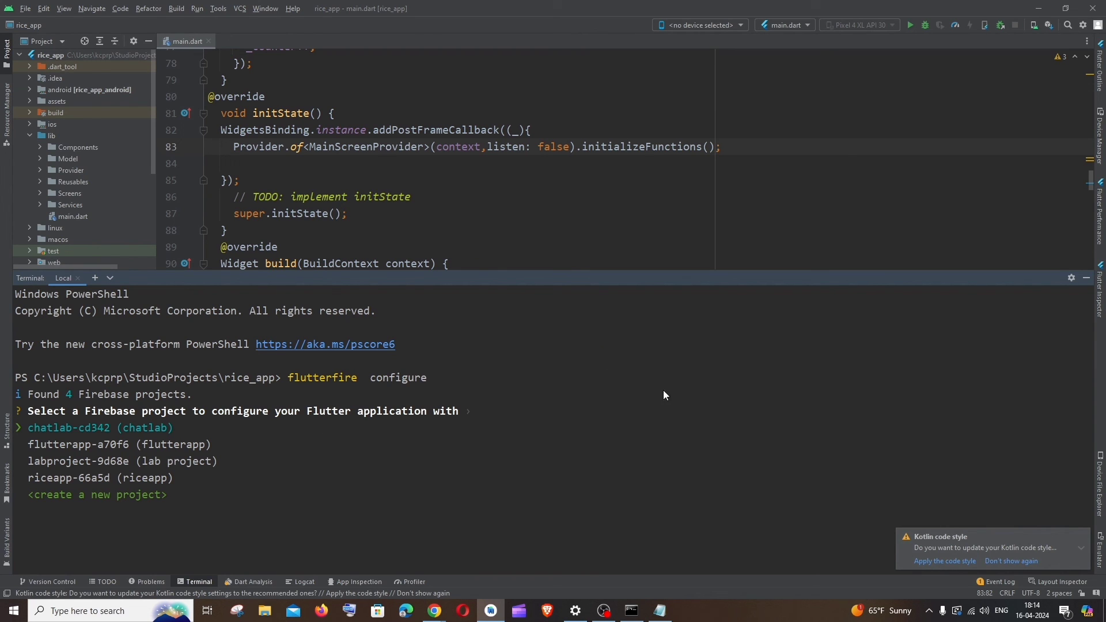